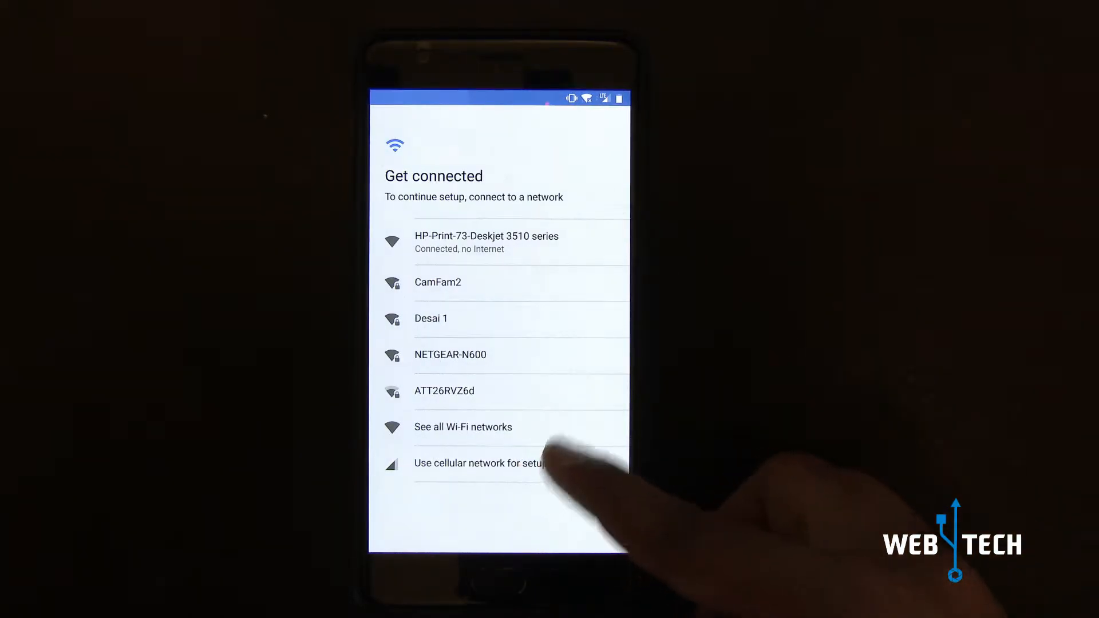
Step: Continue setup using the cellular network on the Get connected screen
click(481, 462)
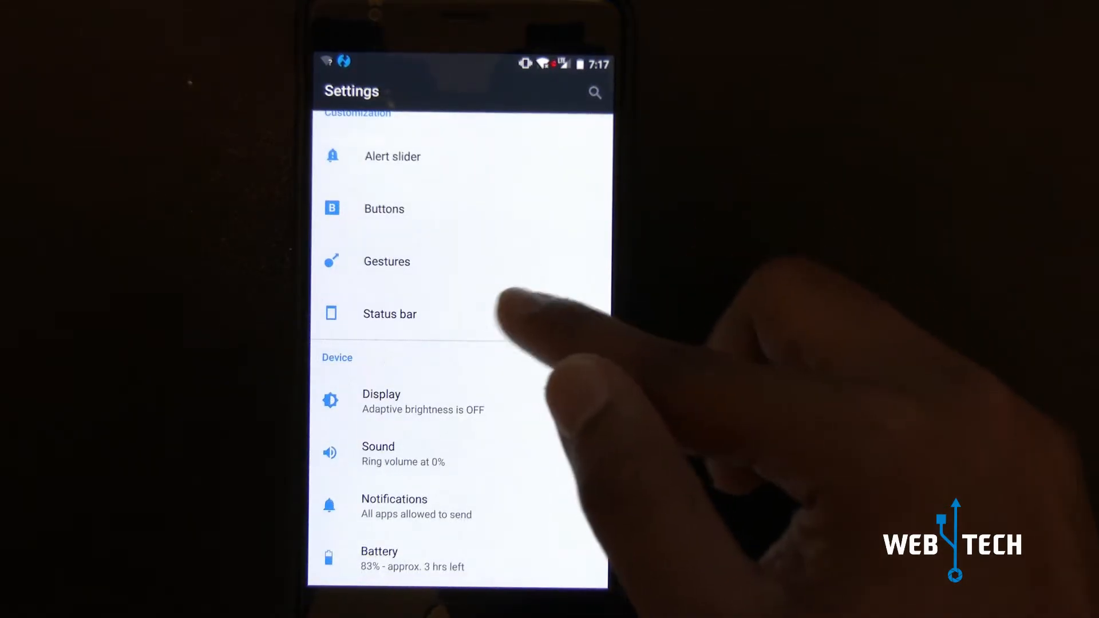
Step: Turn on Show battery percentage in the Status bar options
click(390, 314)
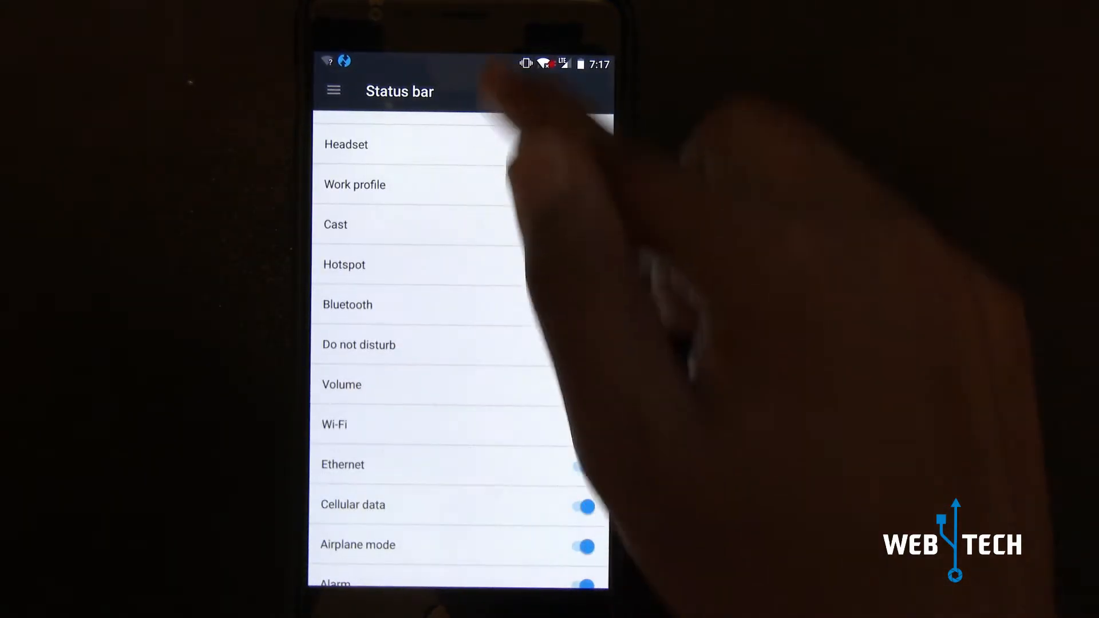
scroll(down, 3)
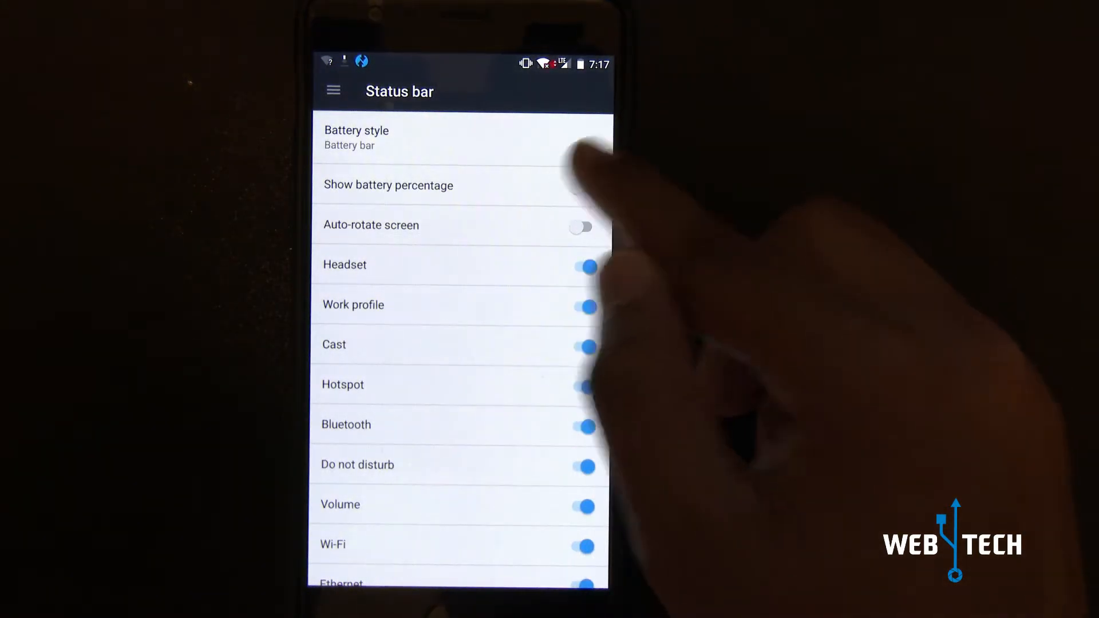
click(591, 189)
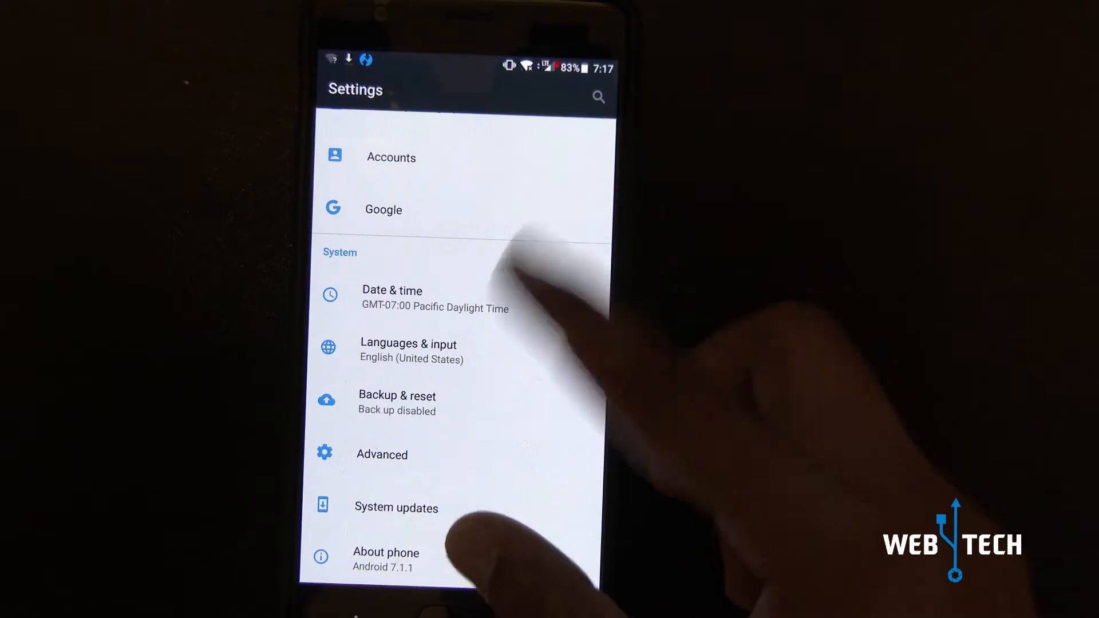
Step: Run the System updates check twice, confirming Experience ROM v17.0 is up to date
click(396, 508)
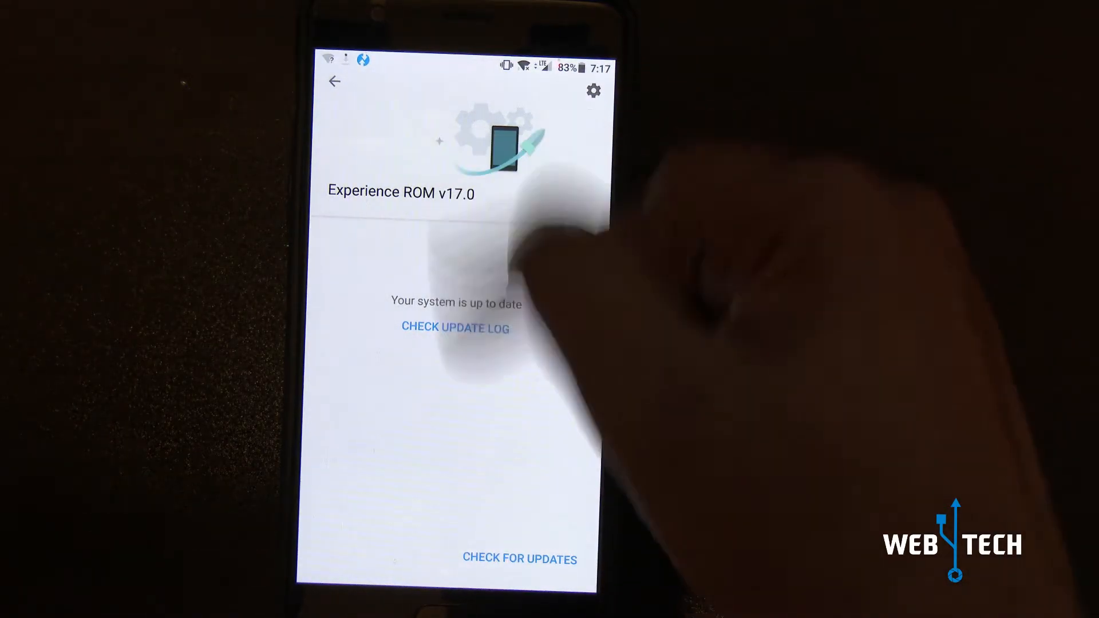
click(336, 81)
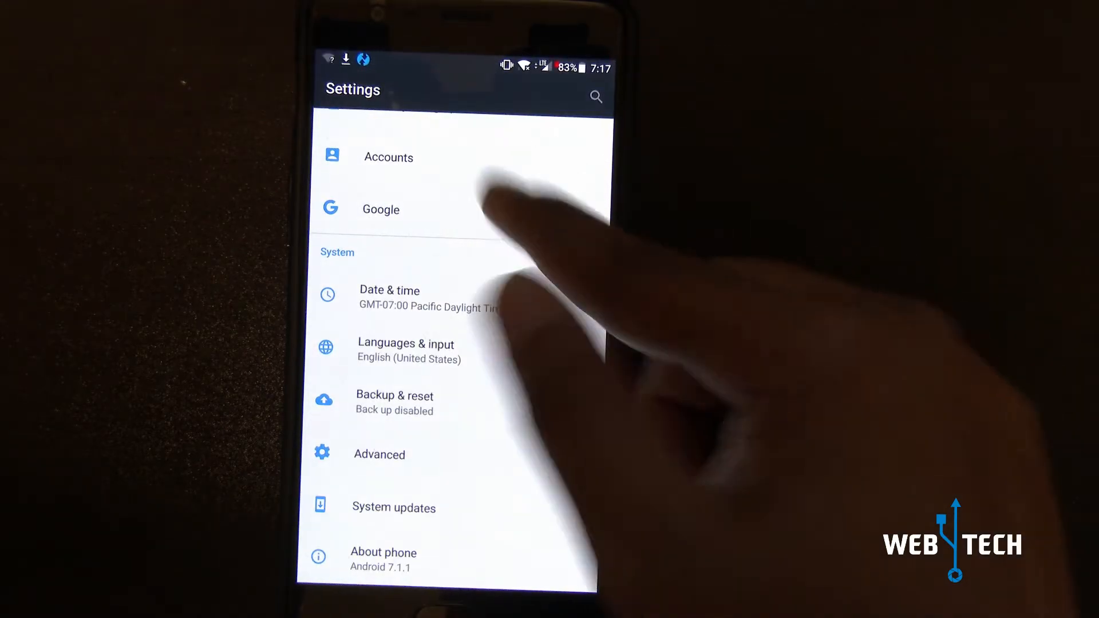
click(394, 509)
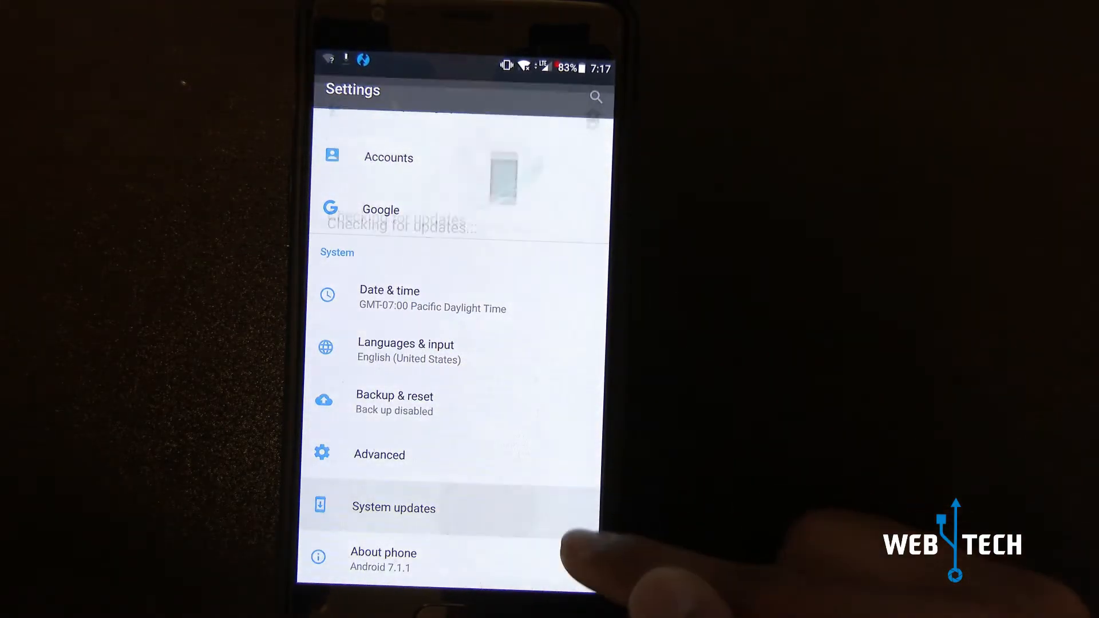